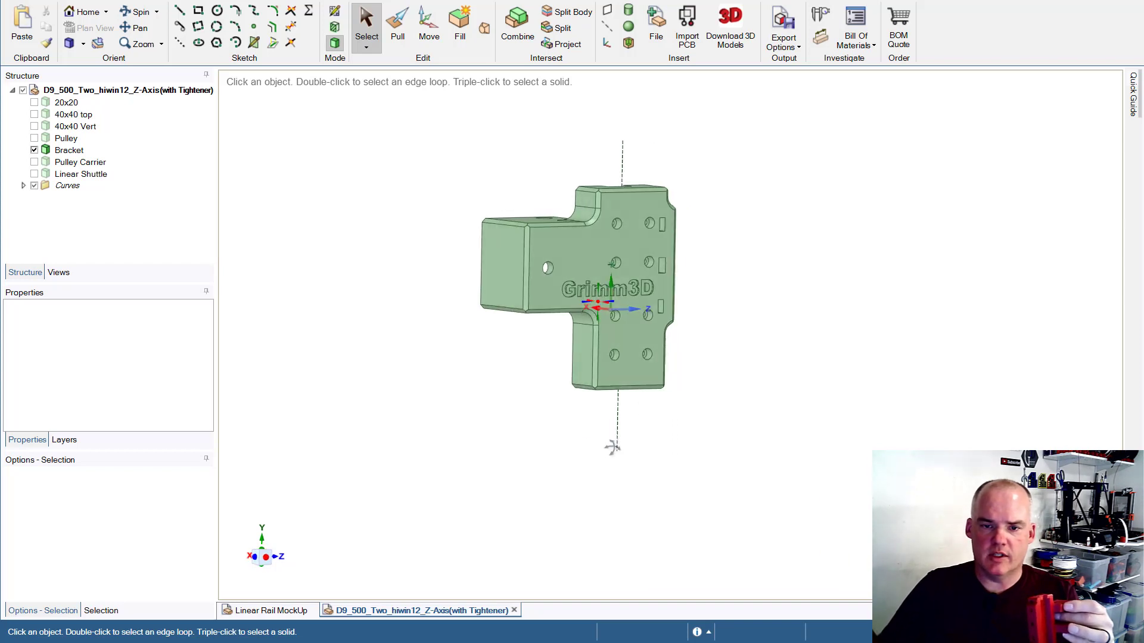
- View the bracket from the side and select the ridge faces inside its pocket
left_click(66, 102)
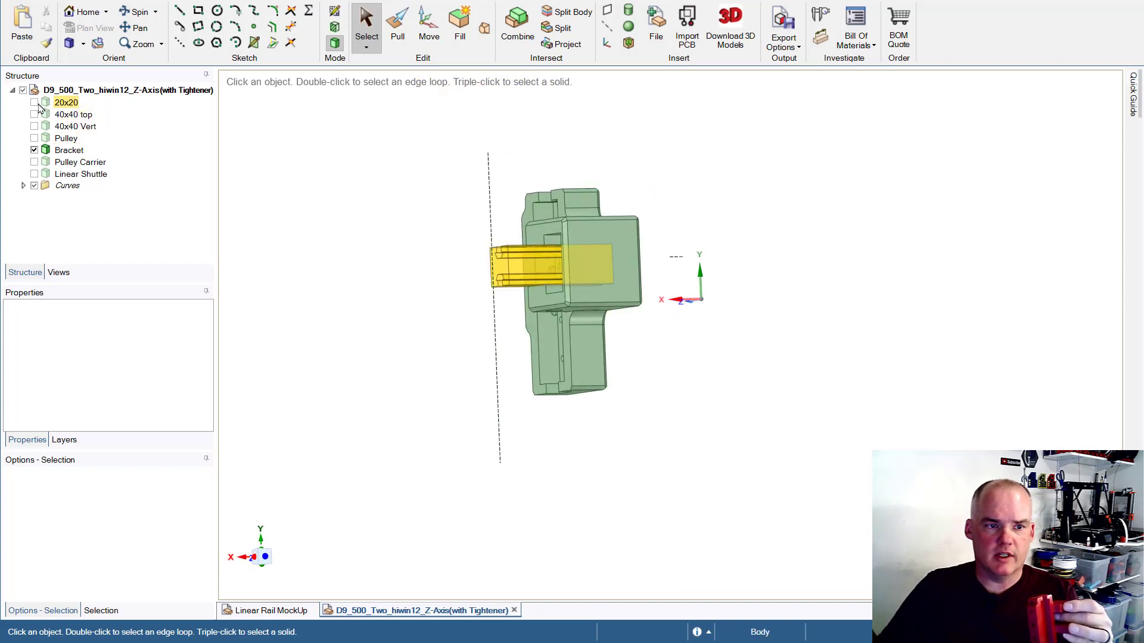
left_click(33, 103)
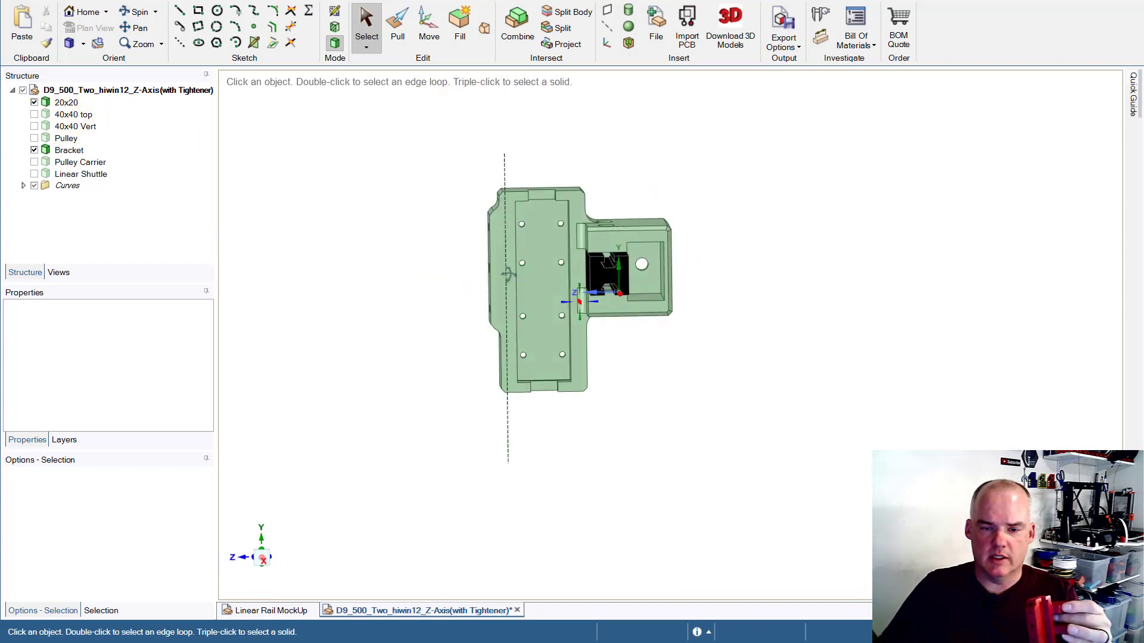
left_click(591, 265)
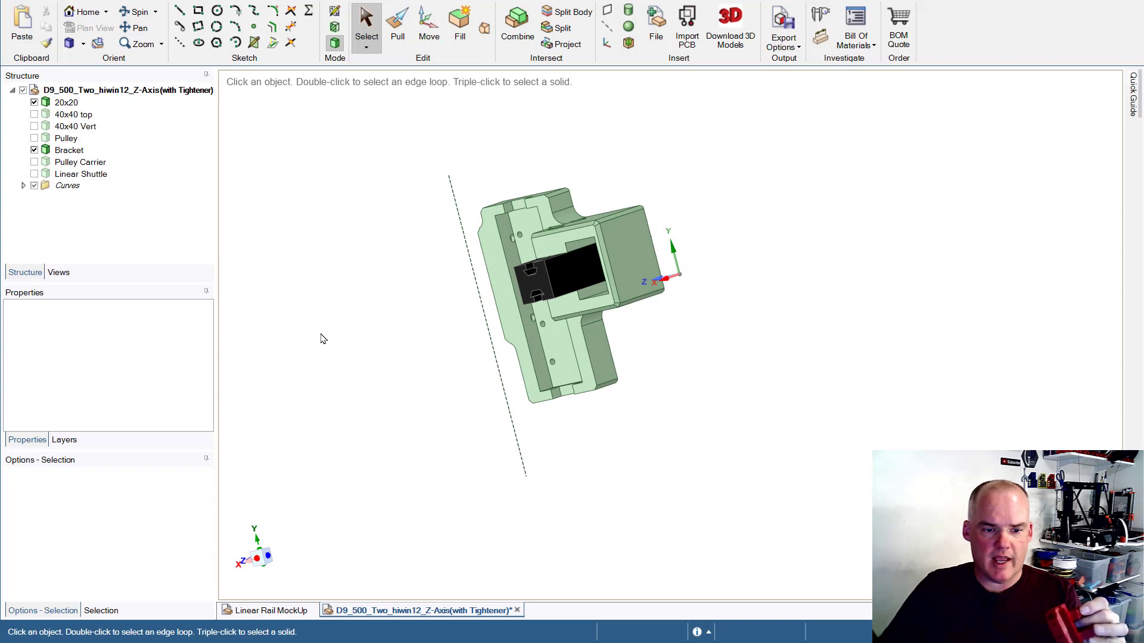
mouse_move(430, 342)
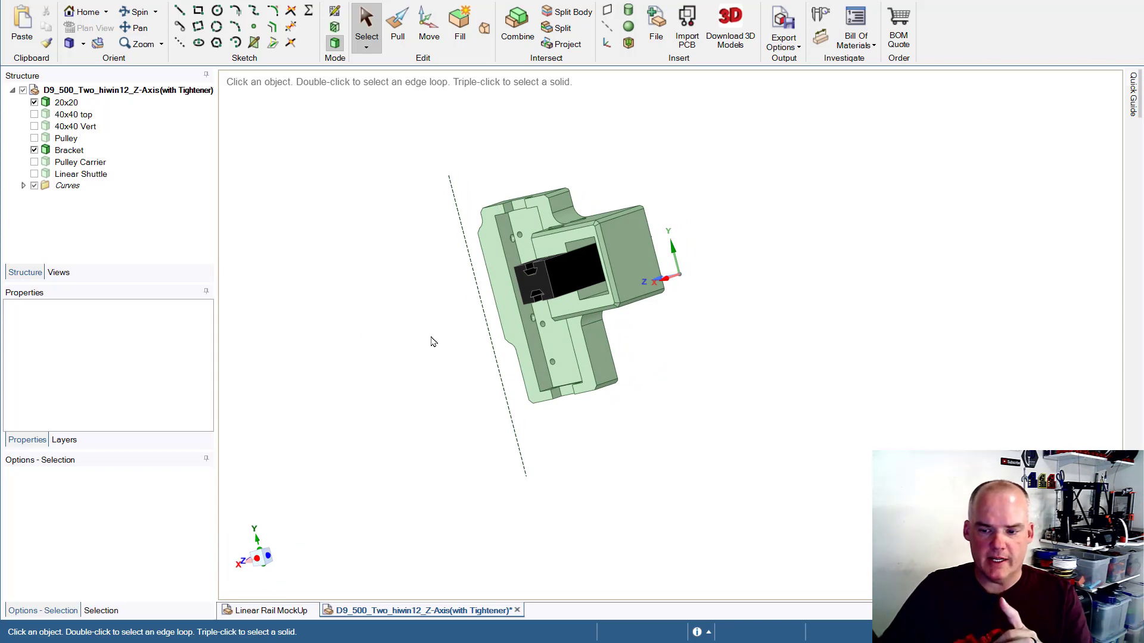
left_click(577, 274)
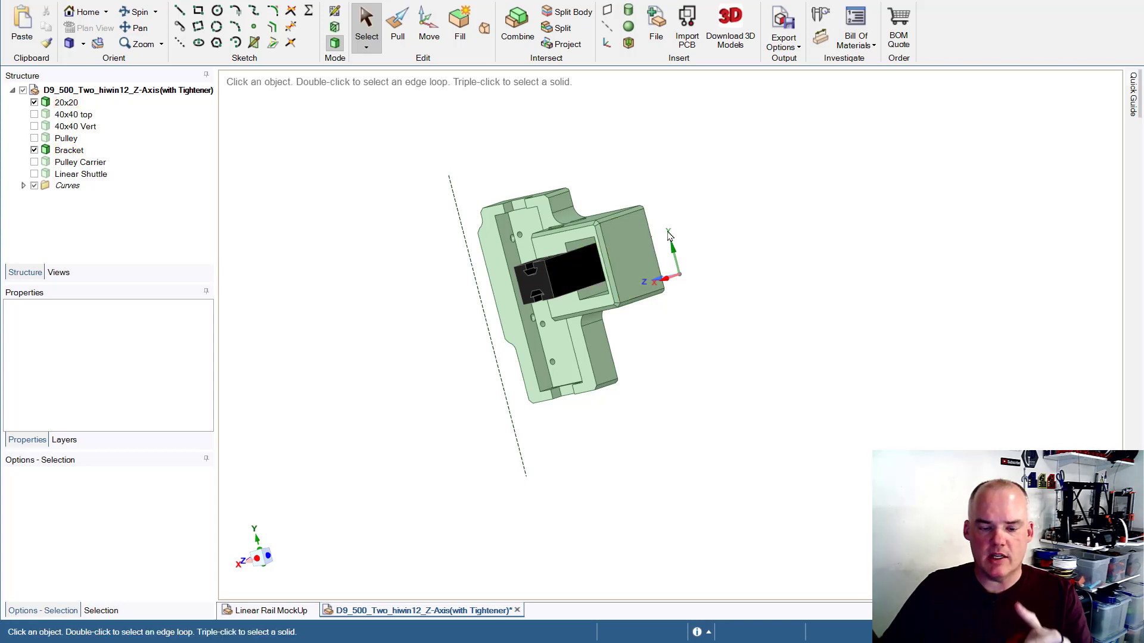
mouse_move(671, 233)
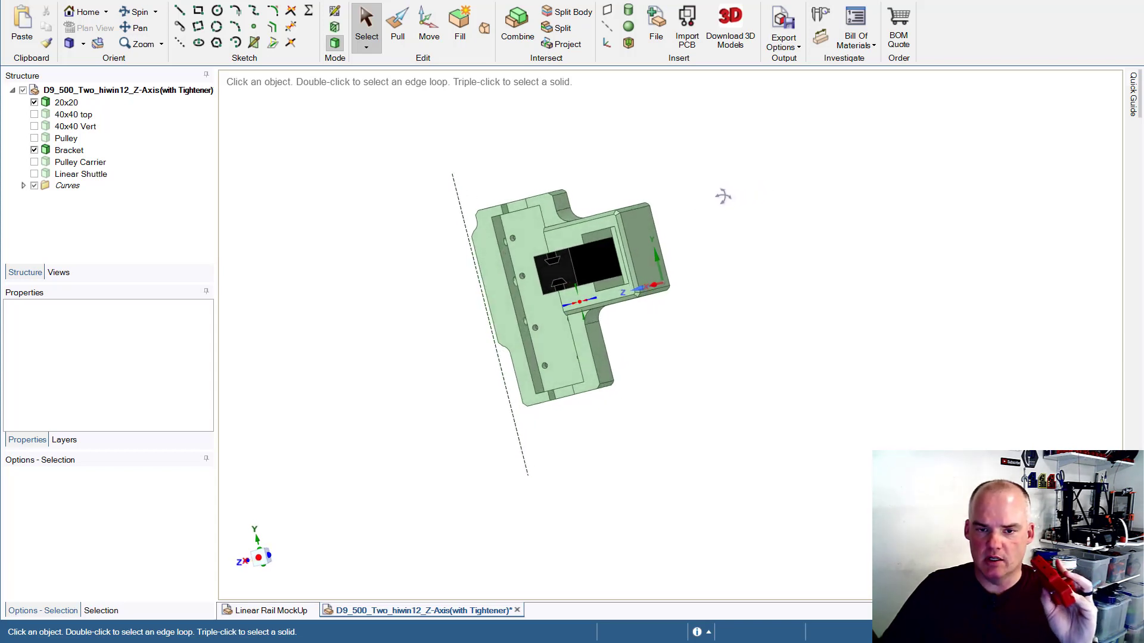
left_click(556, 274)
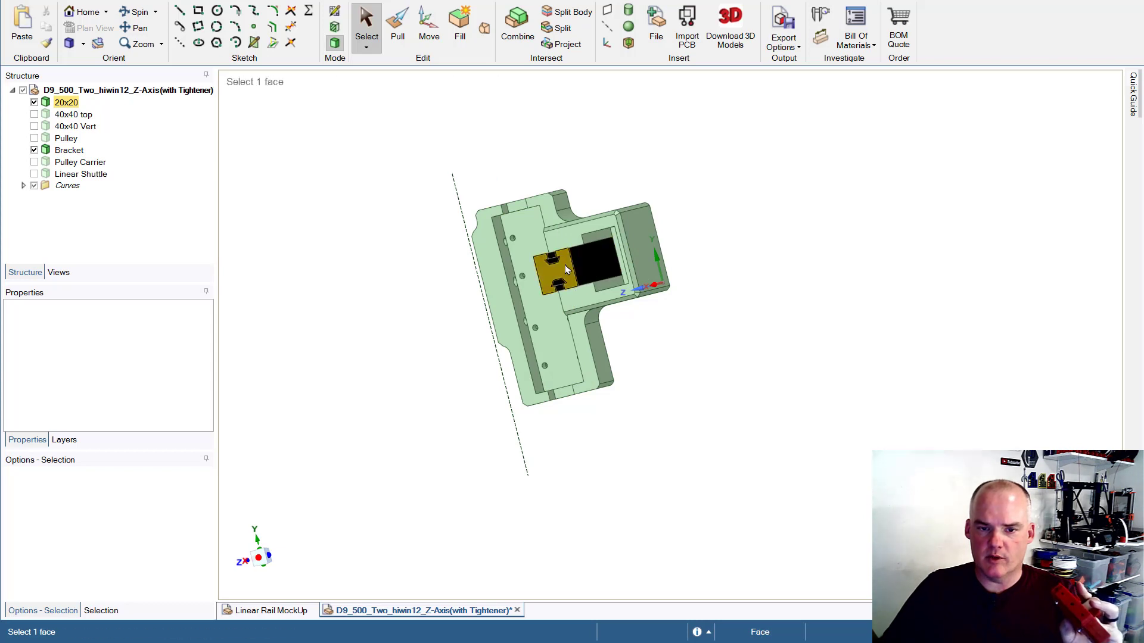
left_click(726, 304)
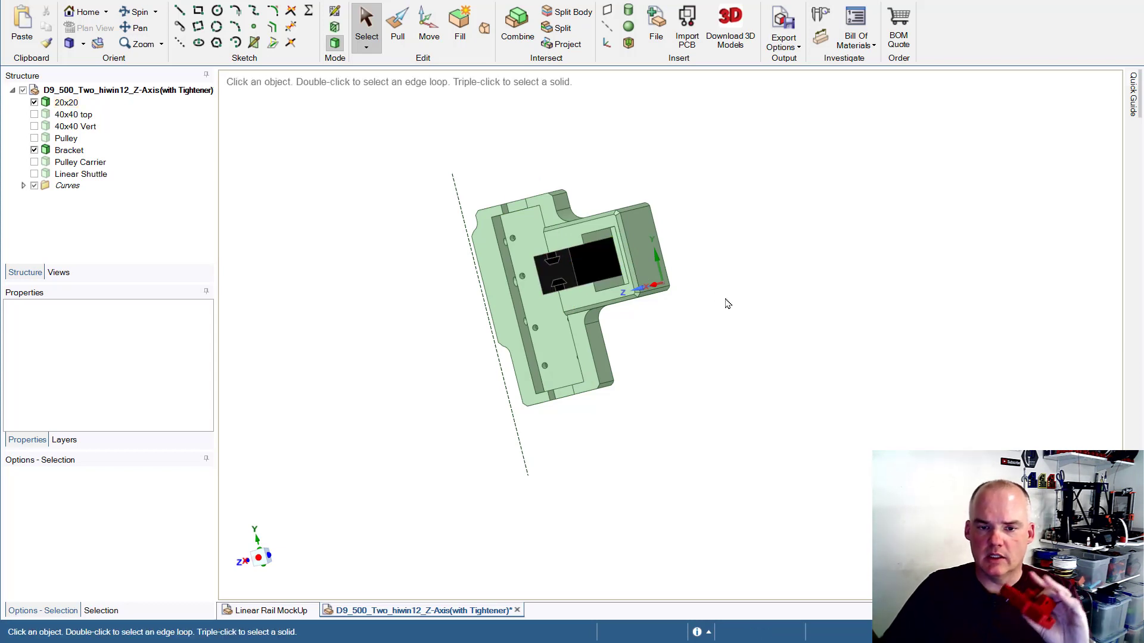
mouse_move(711, 274)
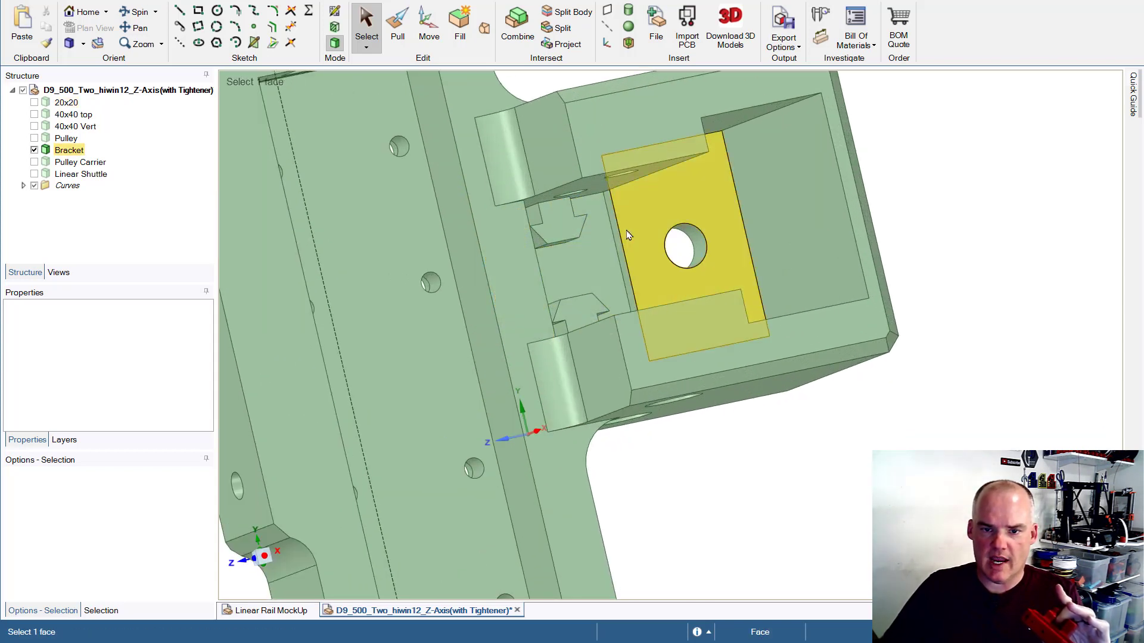
left_click(618, 251)
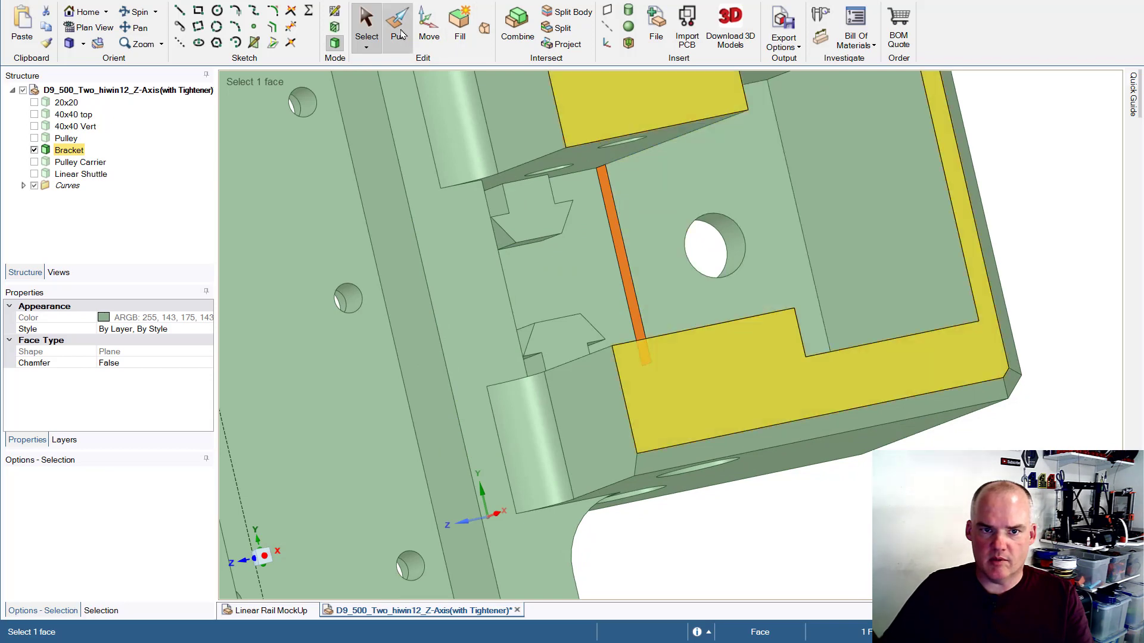
- Pull the selected ridge faces back, then measure a pocket face at 352.2 mm² area
left_click(397, 27)
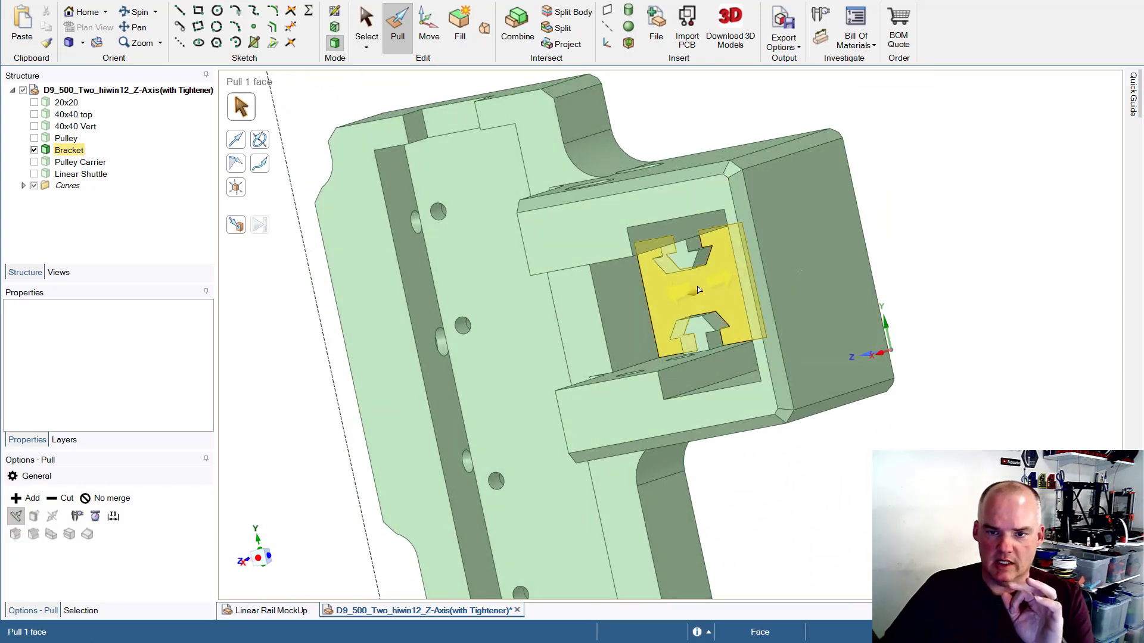
left_click(697, 291)
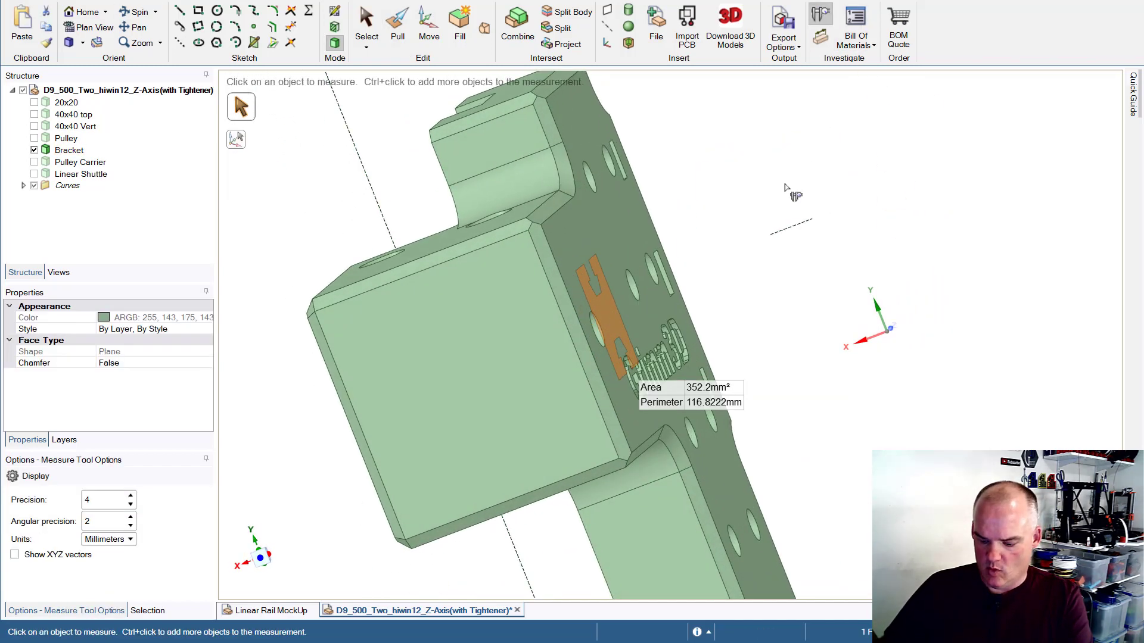
left_click(642, 220)
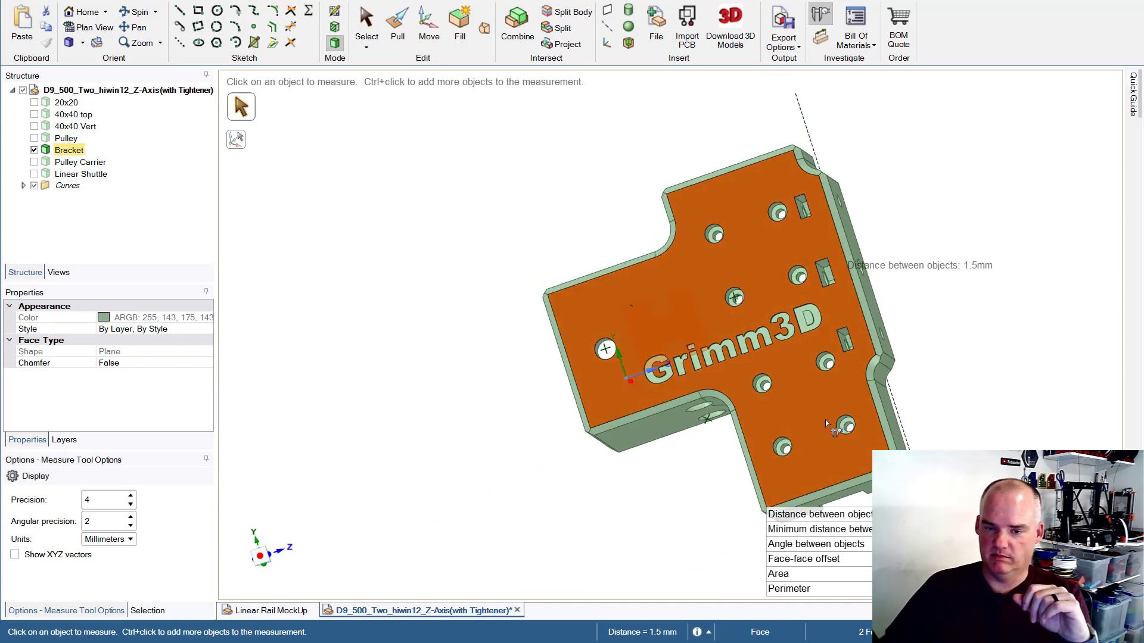
mouse_move(823, 337)
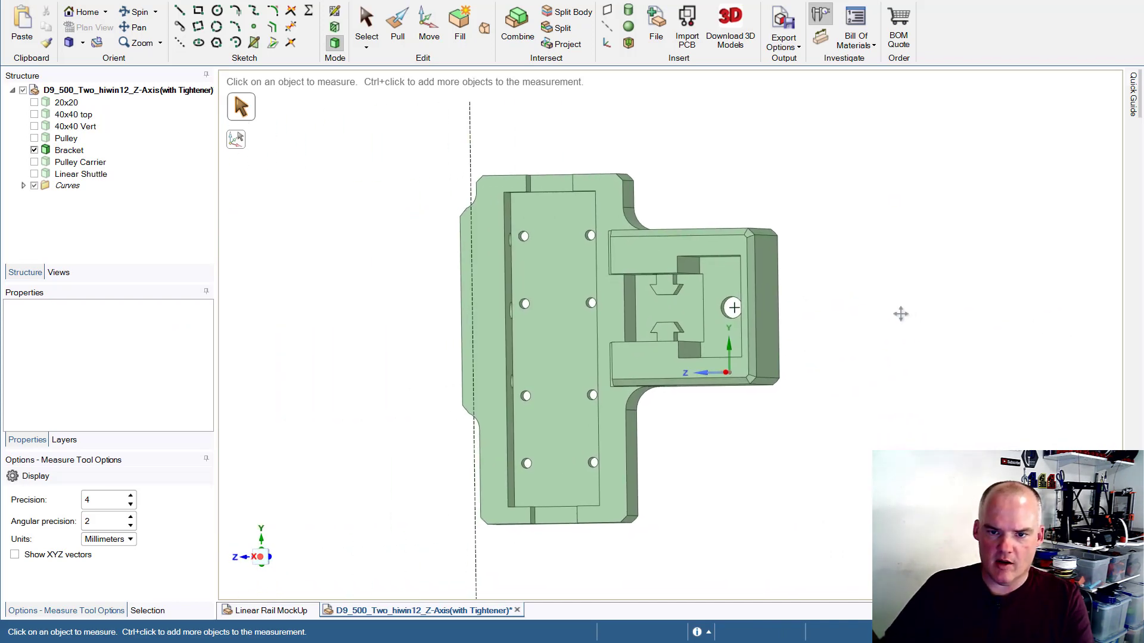
left_click(719, 285)
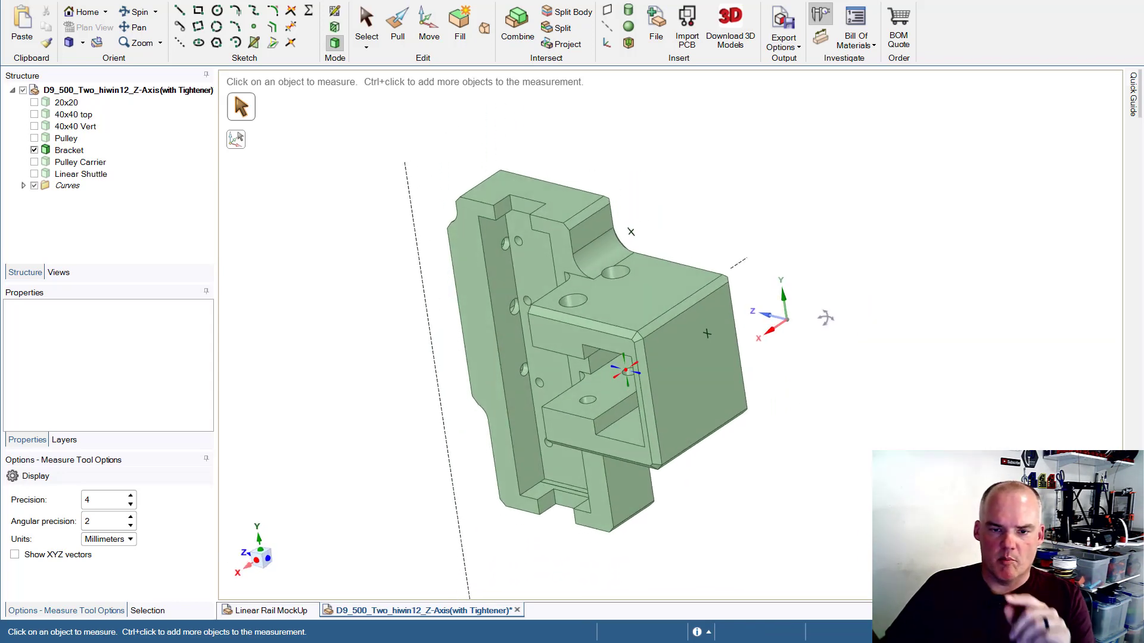
- Measure the screw hole face: 296.29 mm² area, 42.41 mm perimeter
left_click(65, 138)
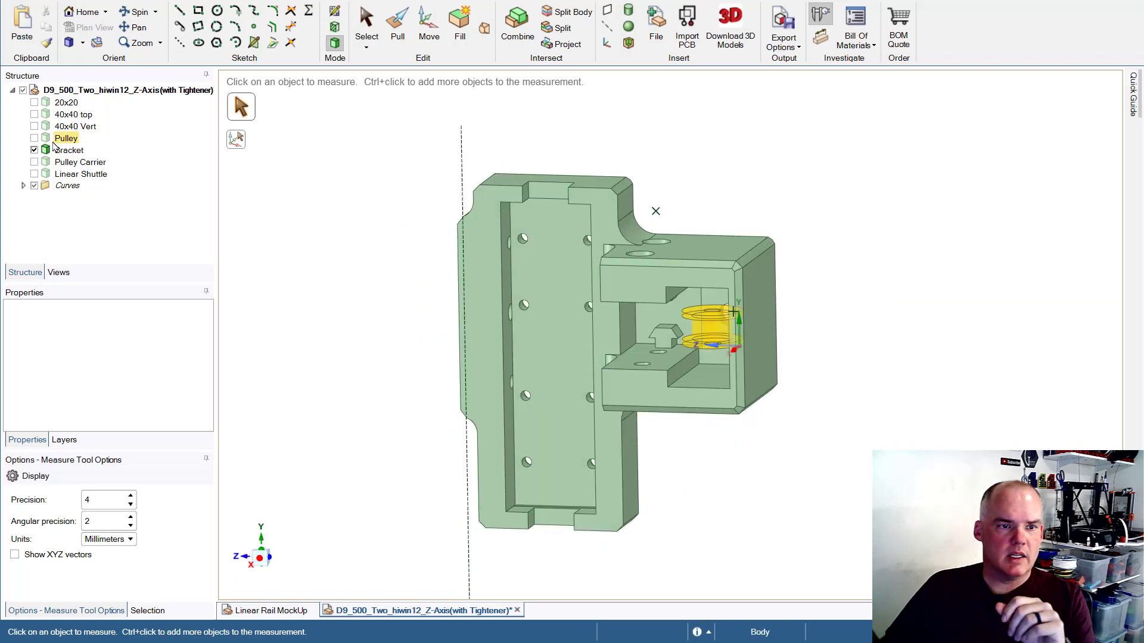
left_click(66, 102)
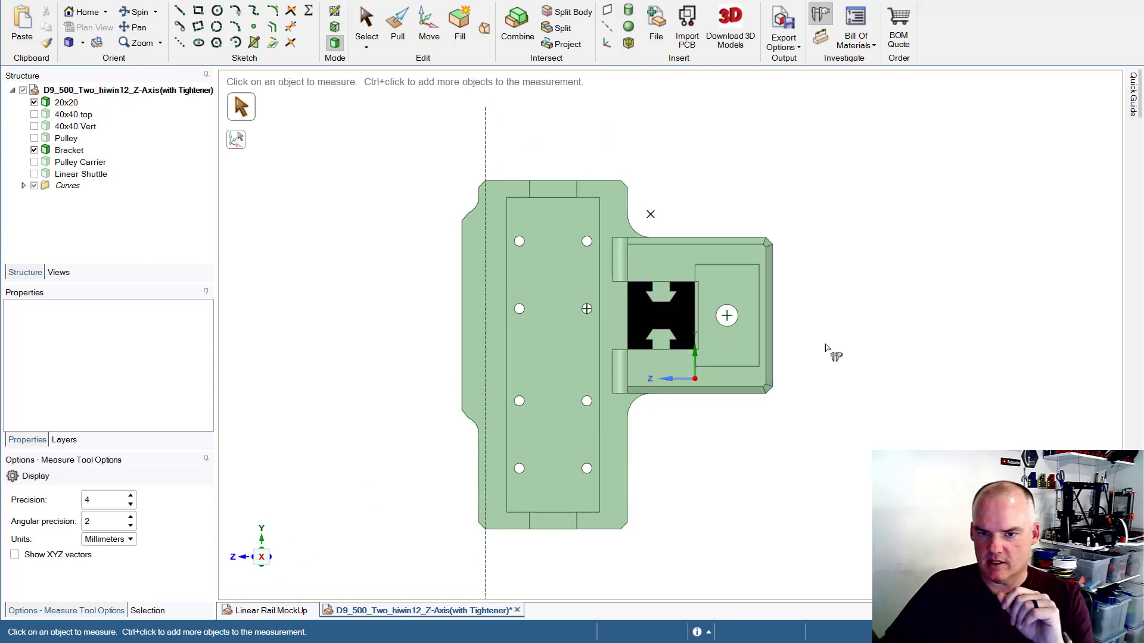
mouse_move(827, 343)
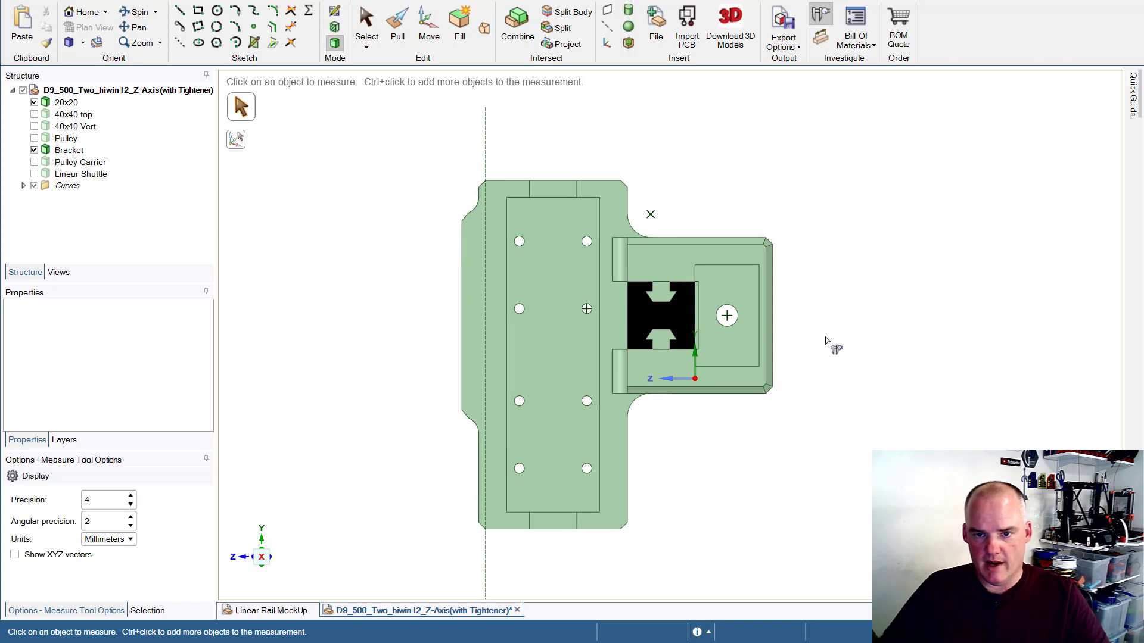
scroll("up", 3)
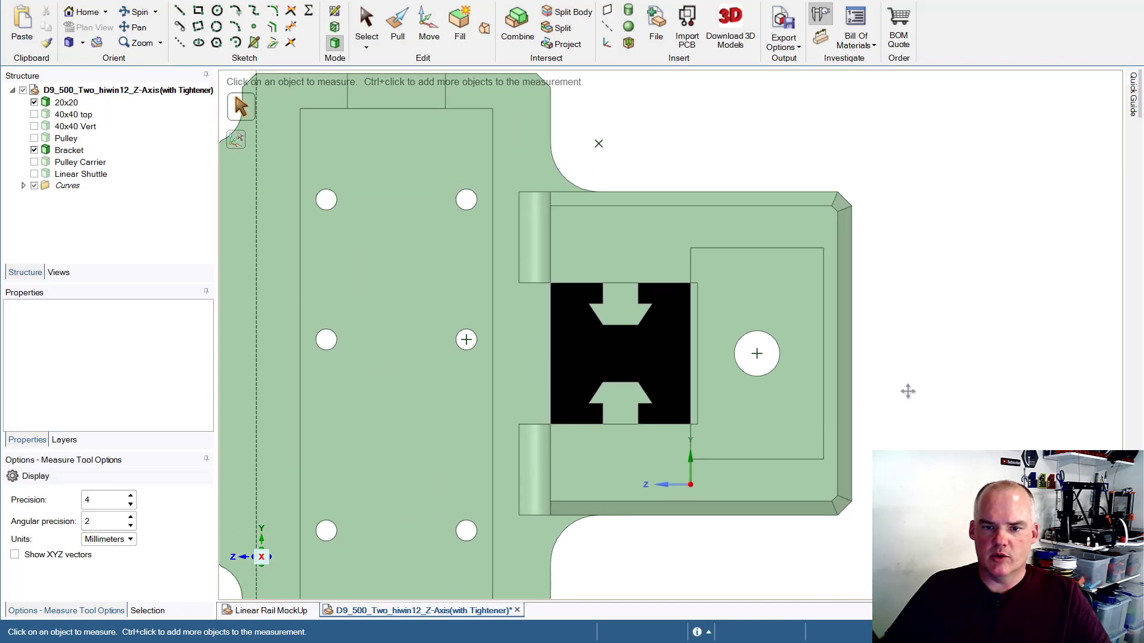
left_click(635, 241)
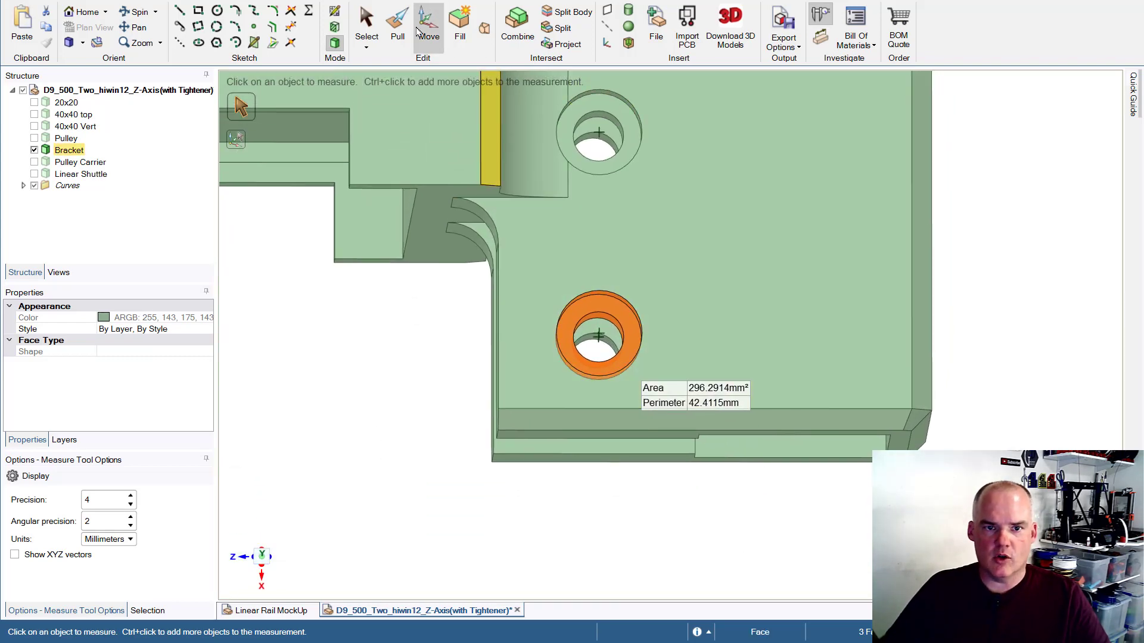
left_click(427, 28)
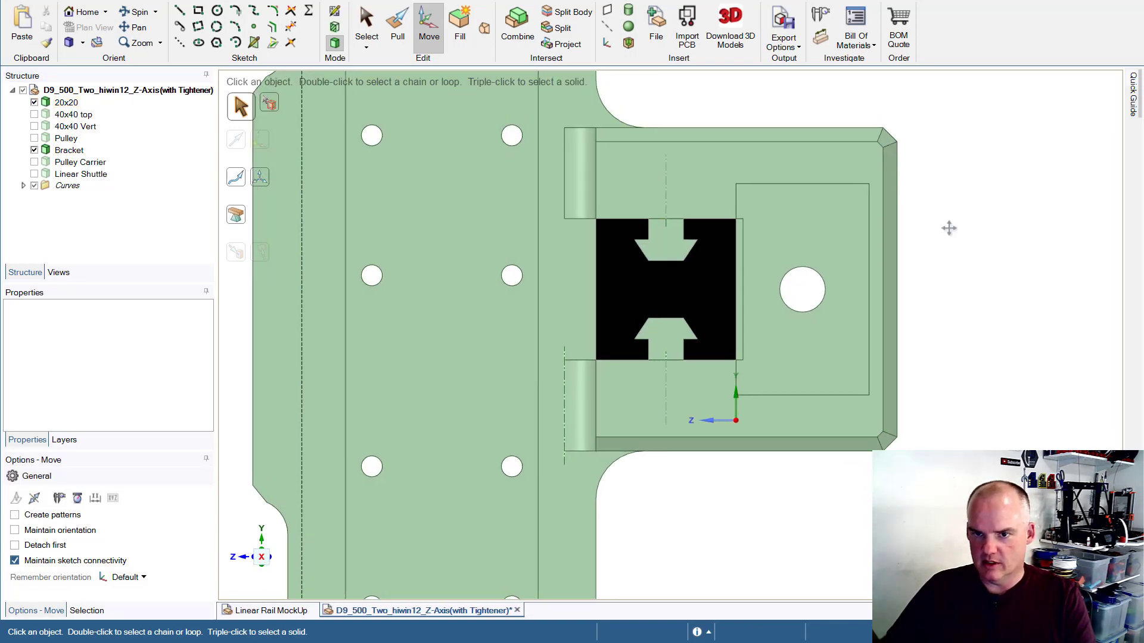
left_click(690, 306)
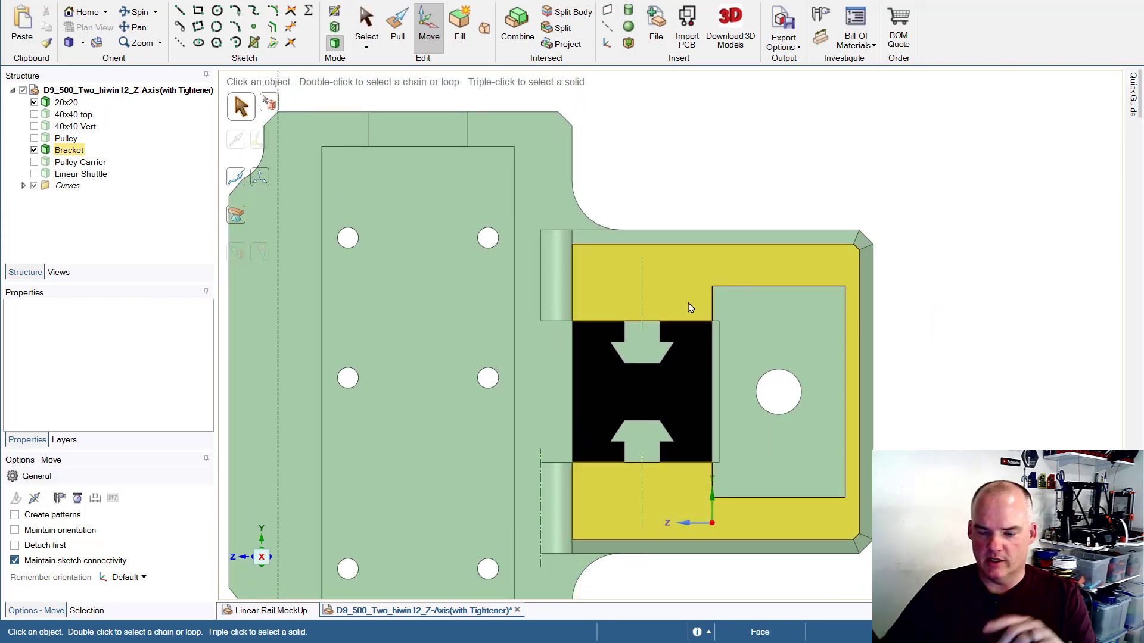
mouse_move(665, 279)
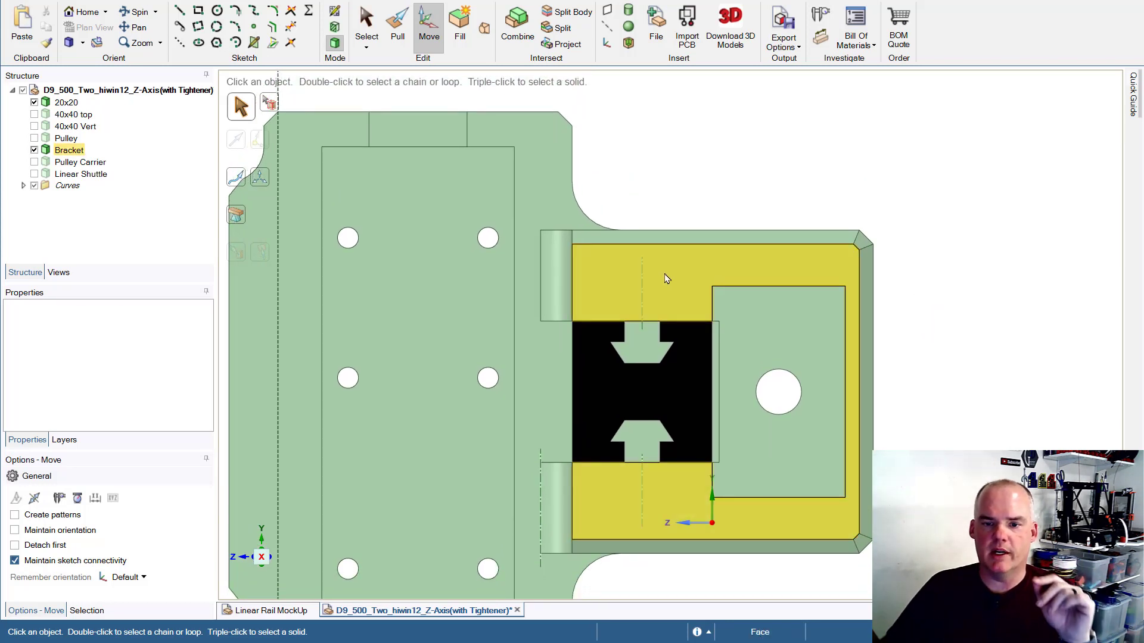
left_click(722, 203)
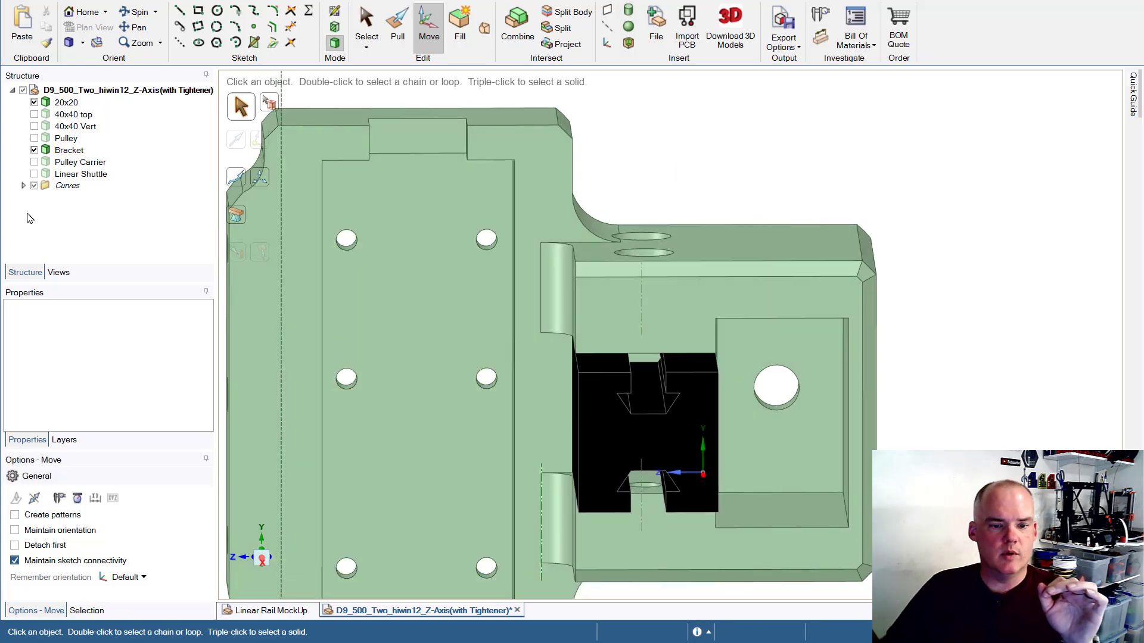
- Sketch a 13 mm × 9 mm rectangle from the profile's top-right corner on the bracket face
left_click(530, 305)
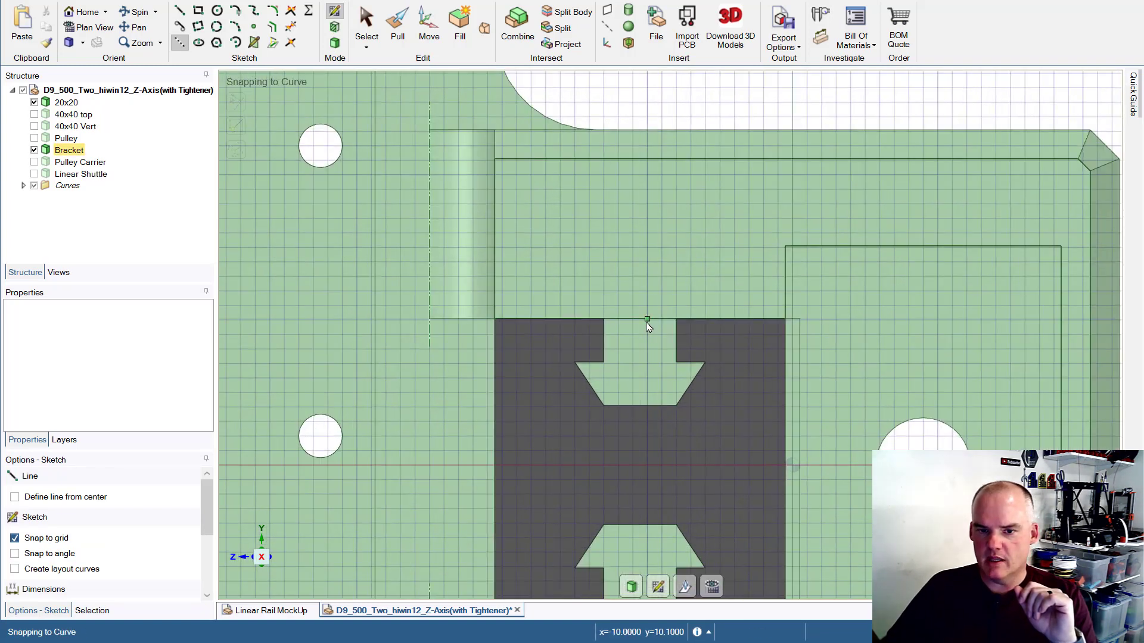
mouse_move(632, 306)
type("6.5")
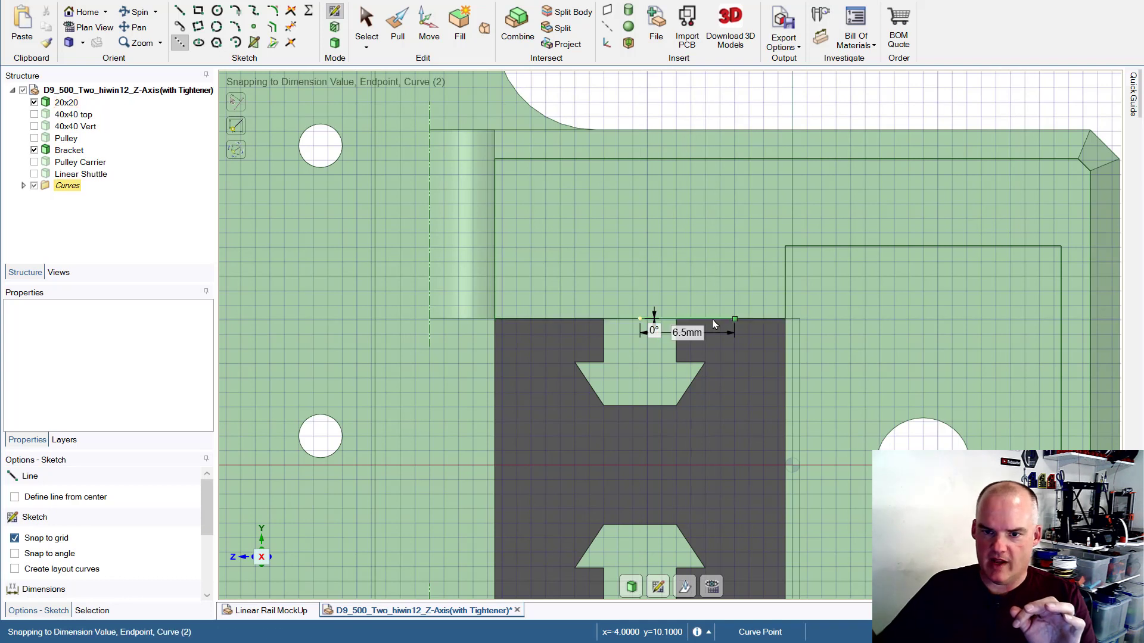
mouse_move(667, 289)
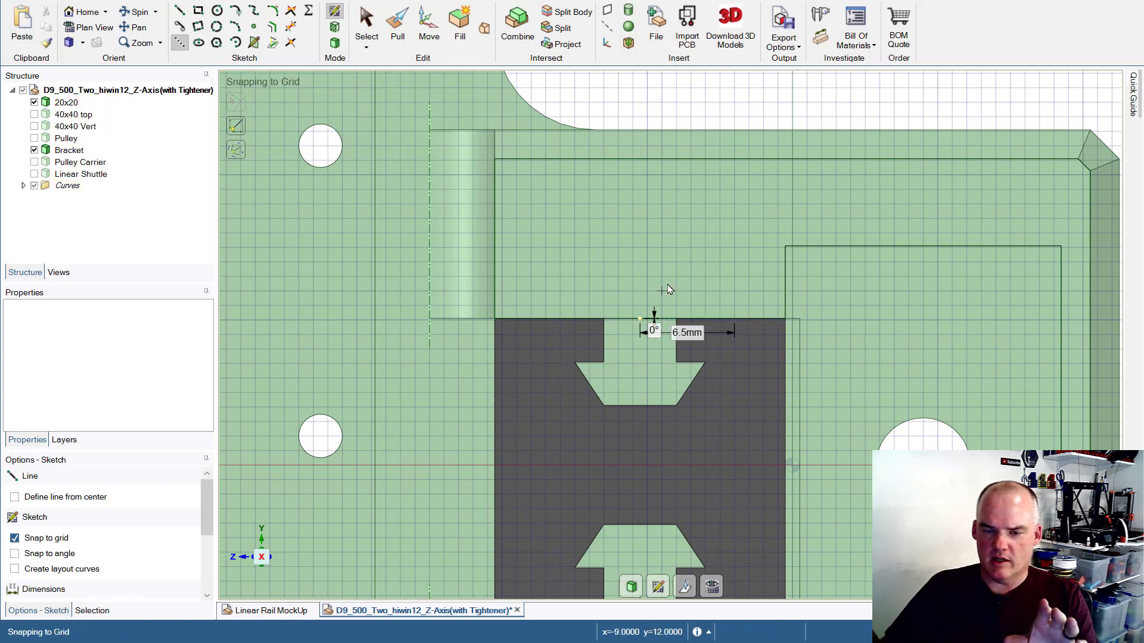
mouse_move(663, 284)
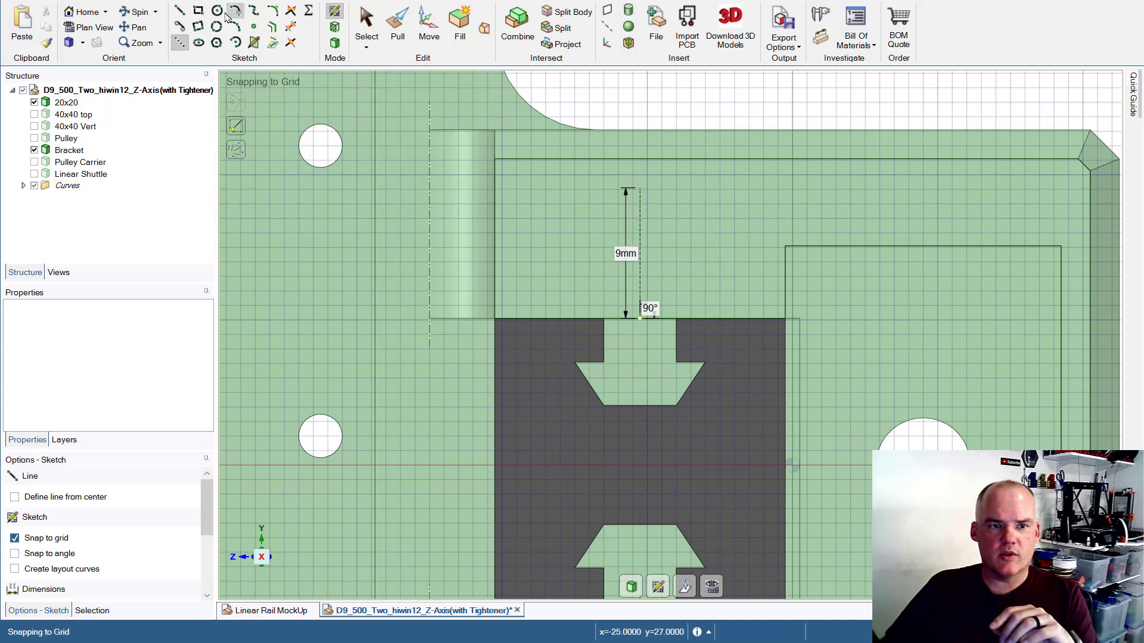
left_click(199, 11)
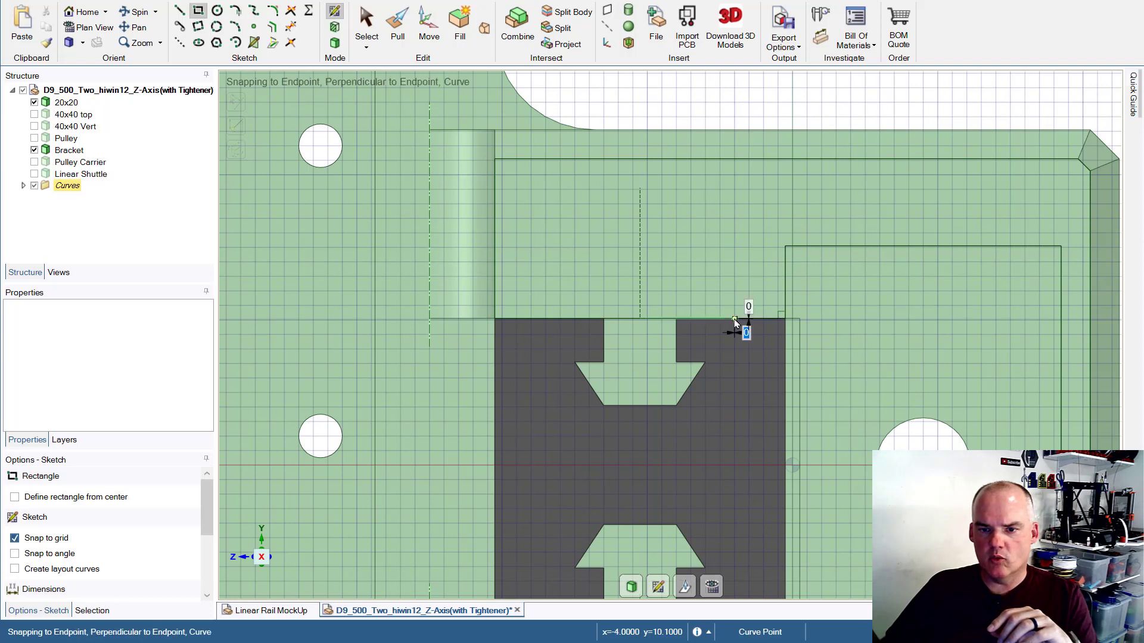
left_click(640, 189)
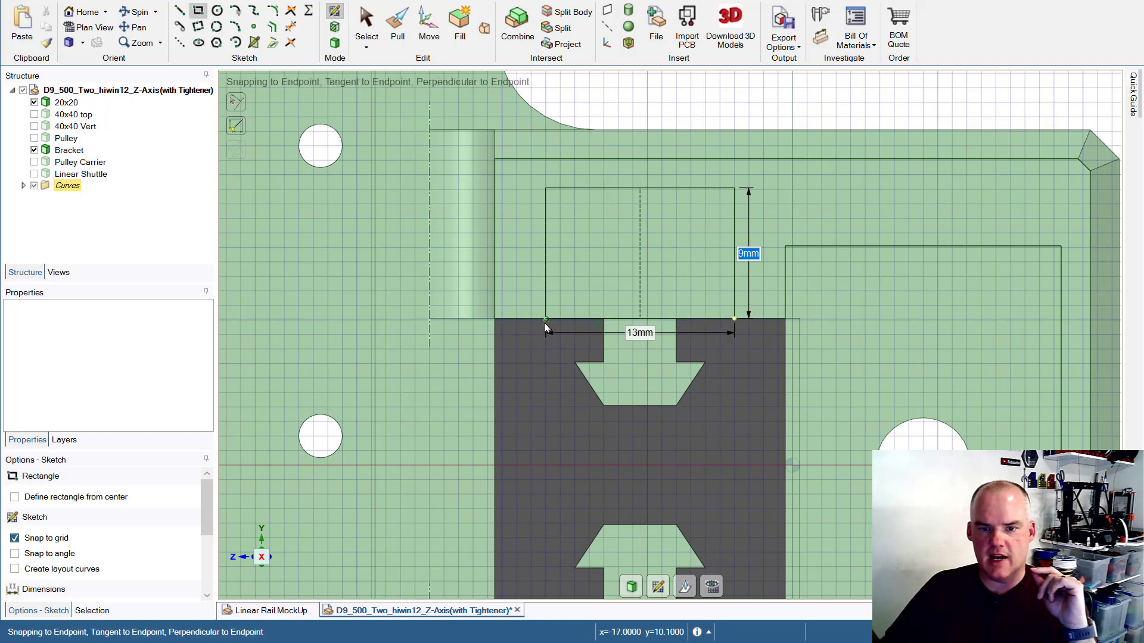
mouse_move(700, 383)
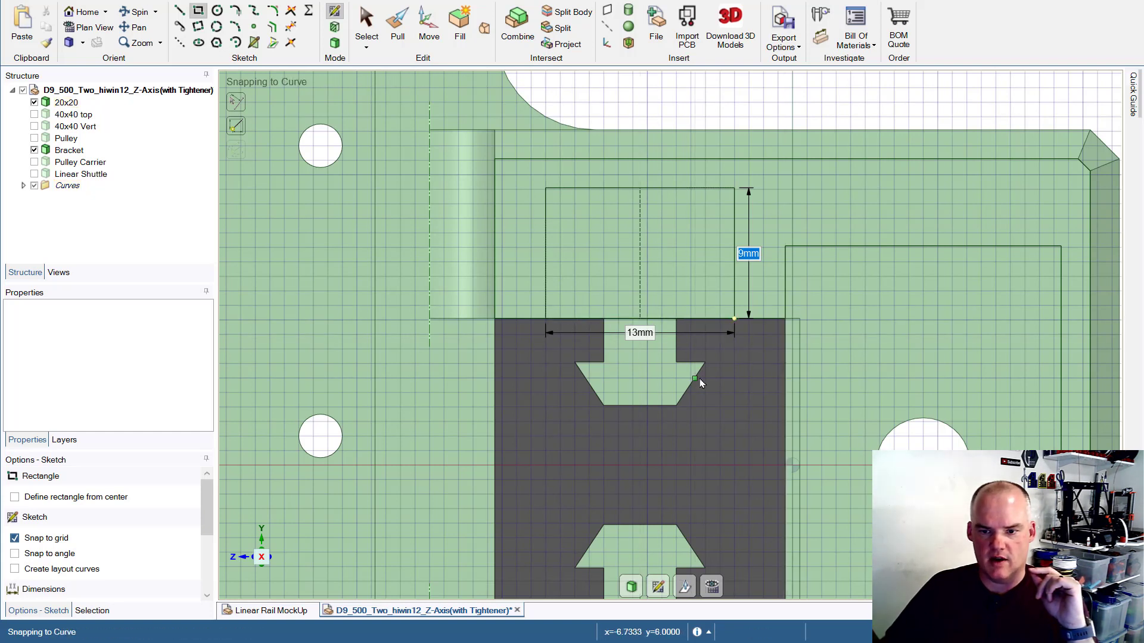
left_click(397, 24)
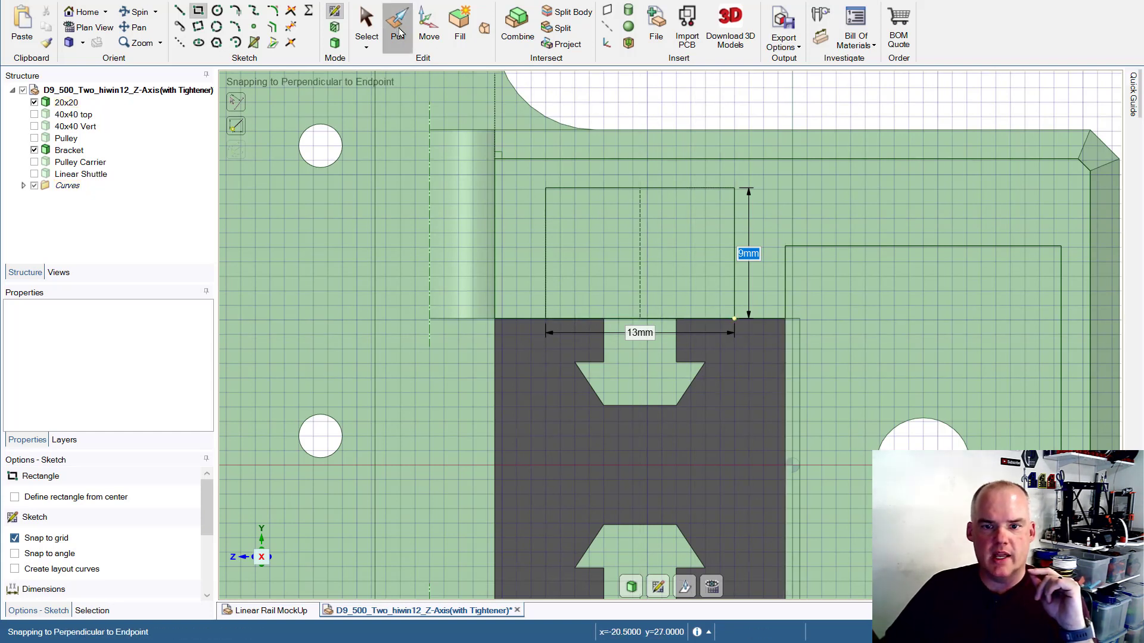
- Pull the bracket's top face with a 5.5 mm distance
left_click(396, 24)
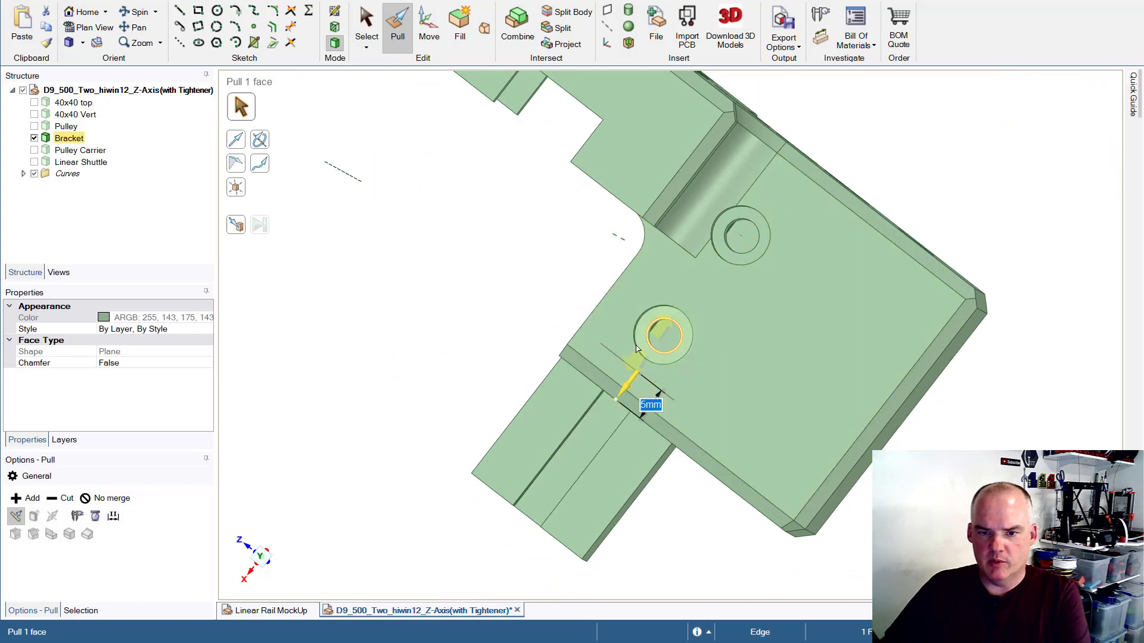
left_click(766, 292)
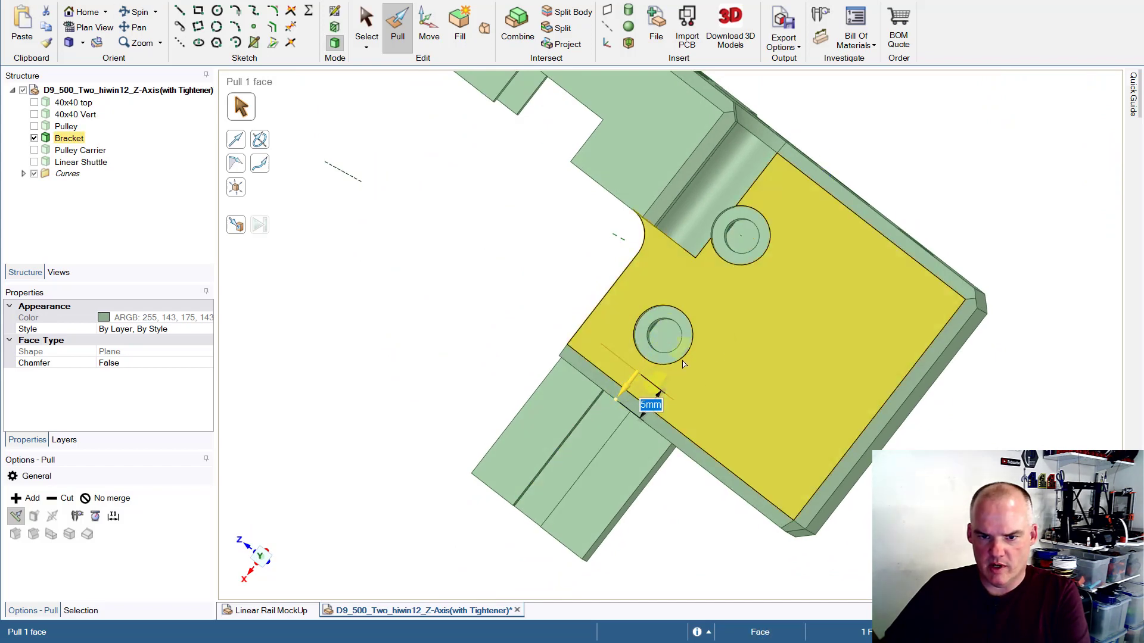
type("5.5")
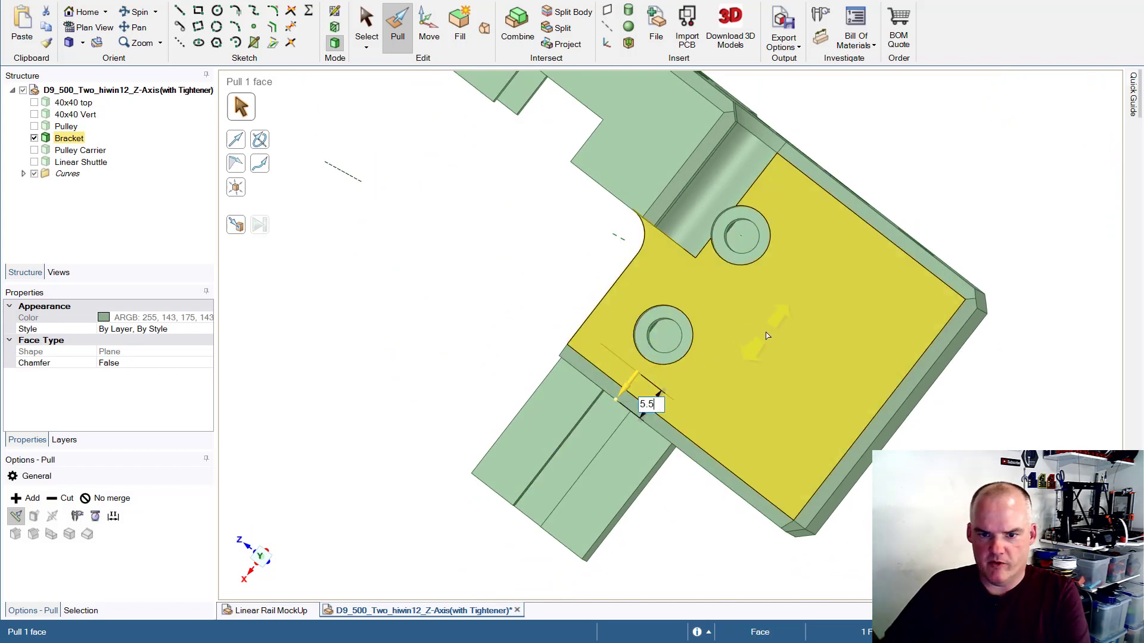